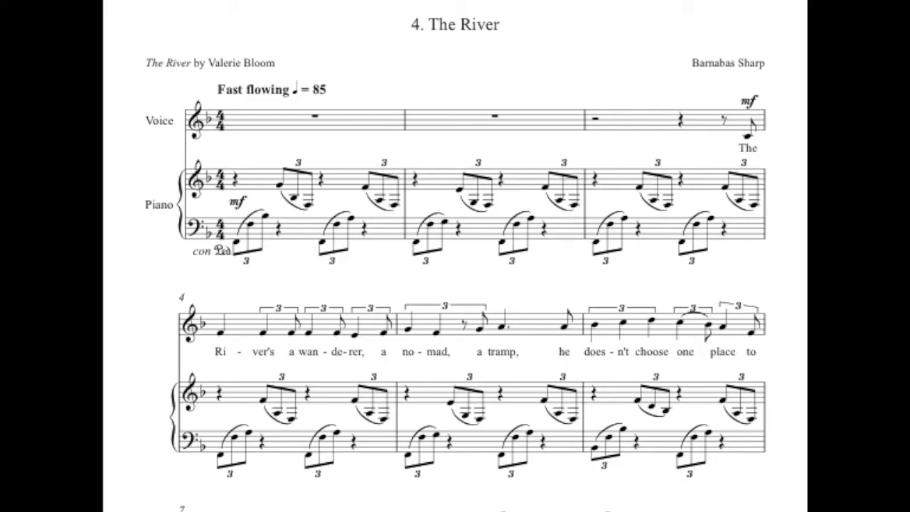
scroll(down, 3)
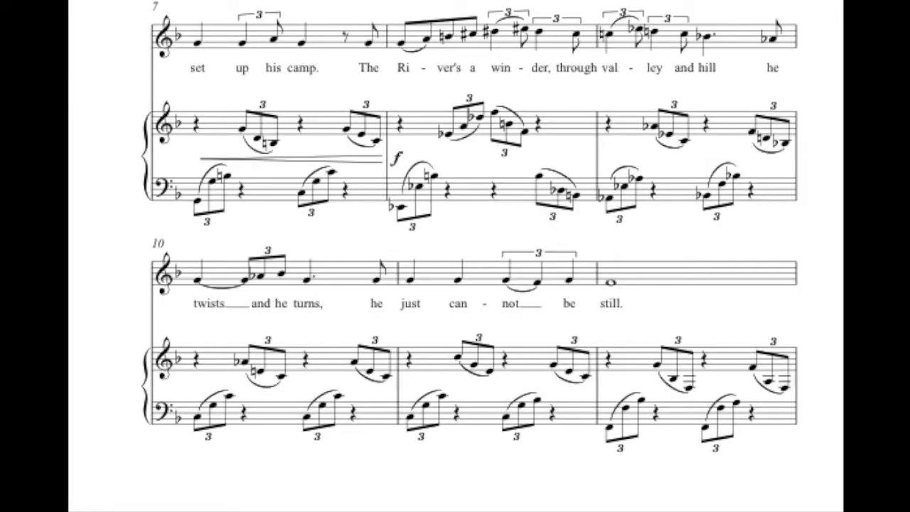